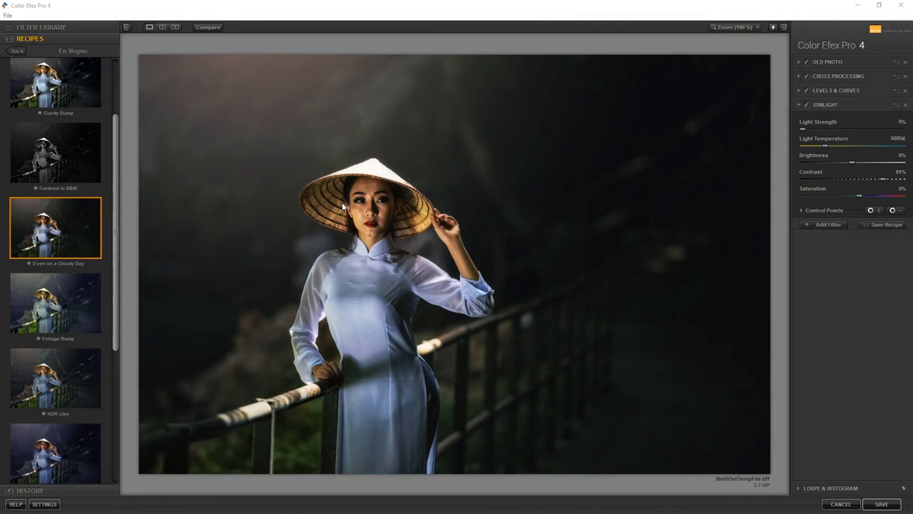
mouse_move(359, 180)
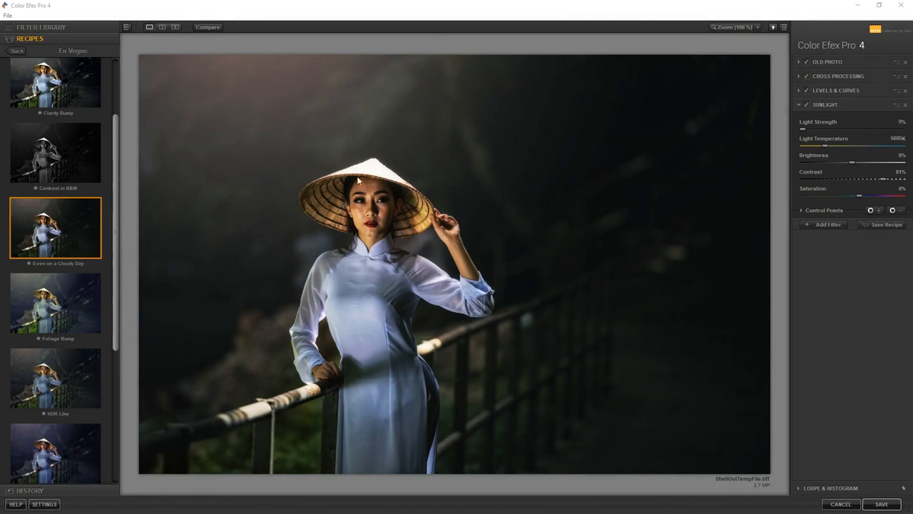
mouse_move(385, 240)
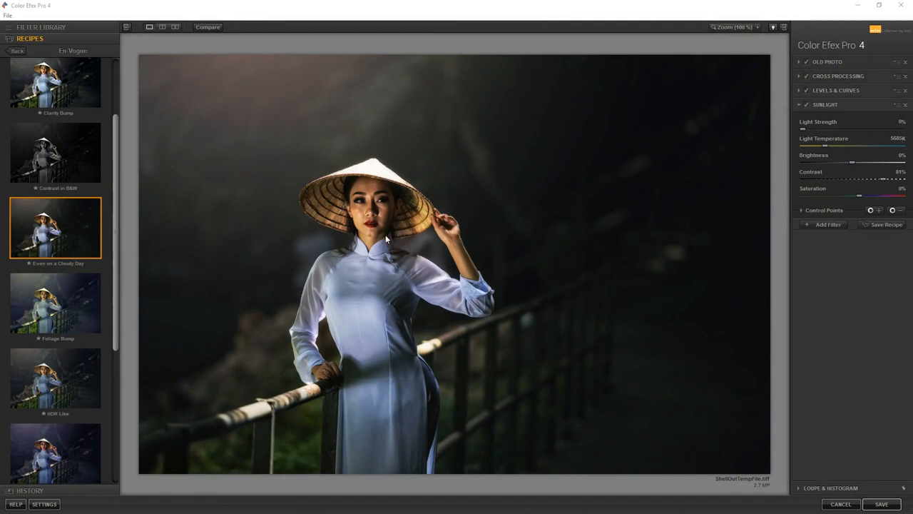
mouse_move(391, 257)
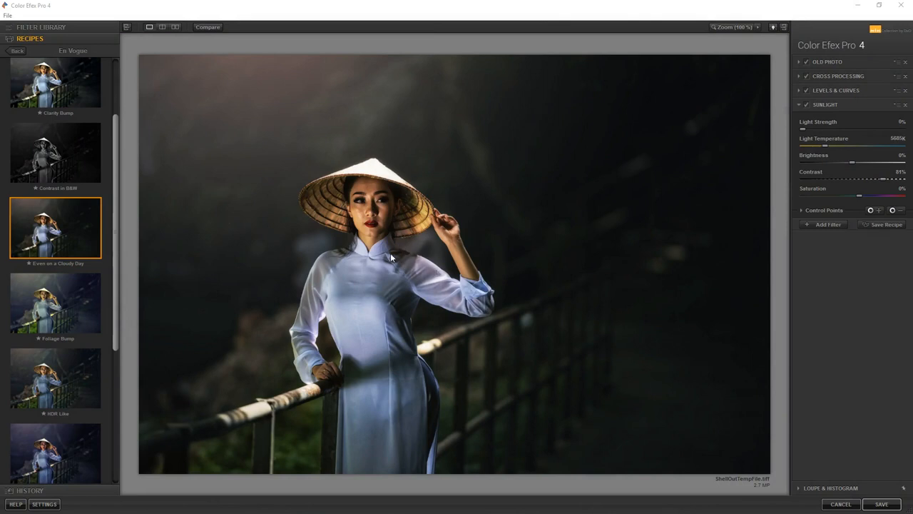
mouse_move(179, 70)
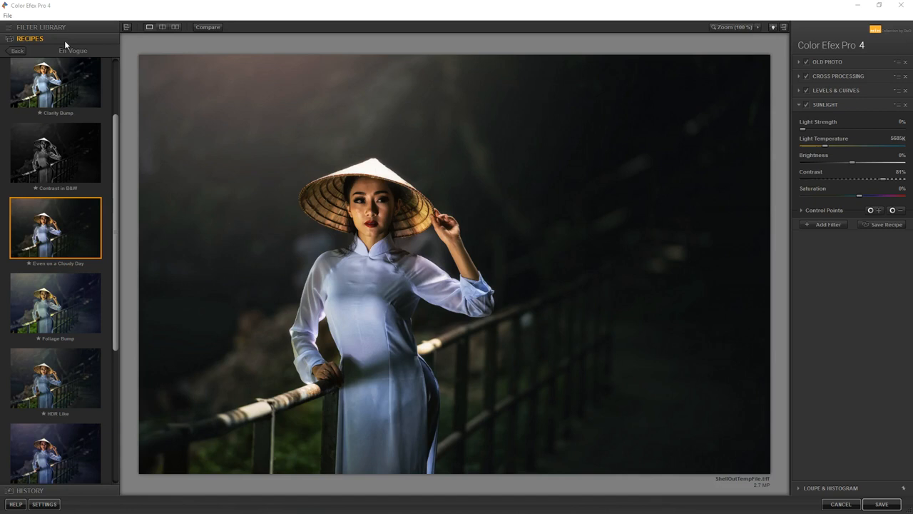
mouse_move(200, 211)
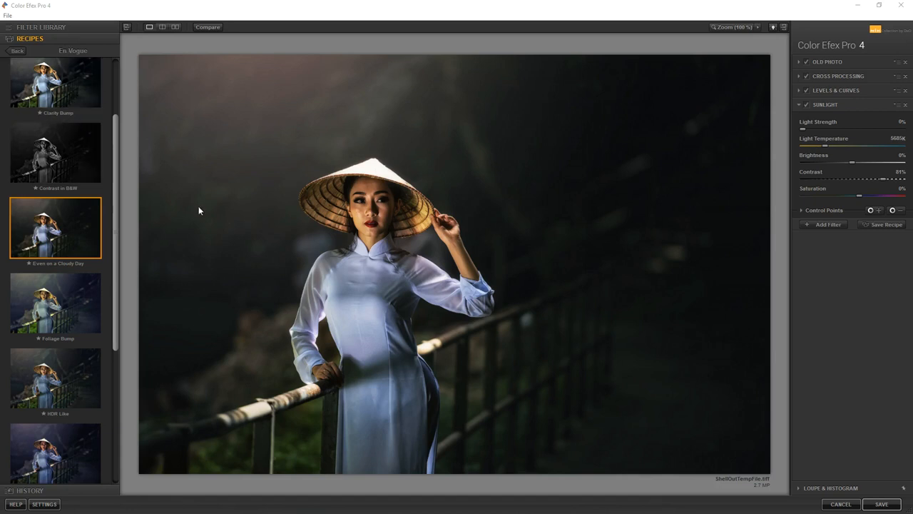
mouse_move(71, 268)
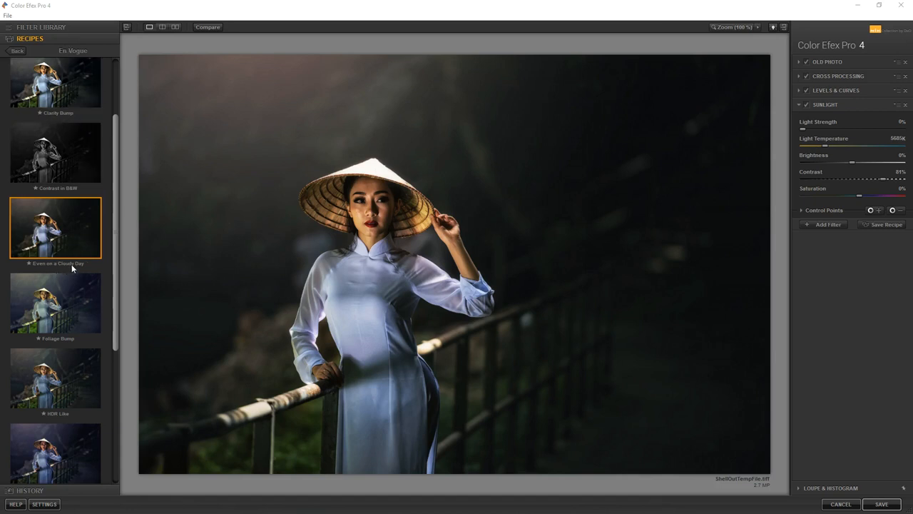
mouse_move(120, 121)
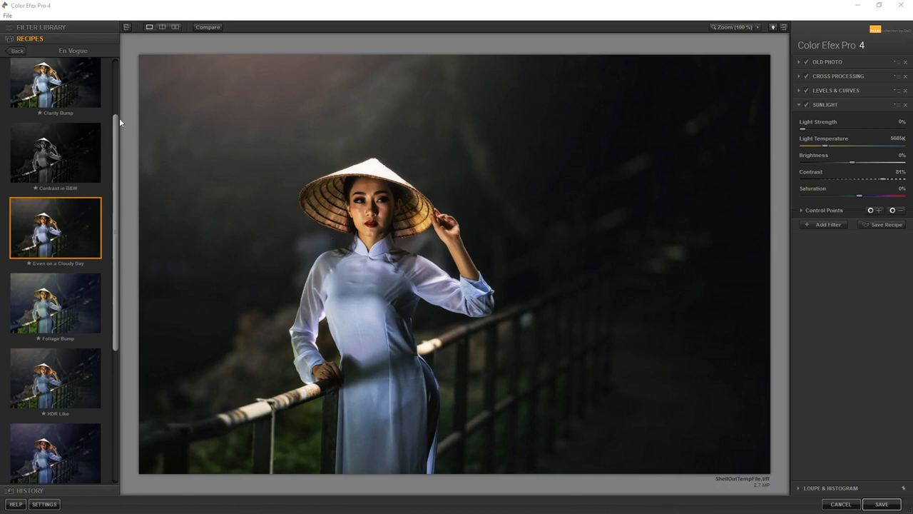
mouse_move(505, 217)
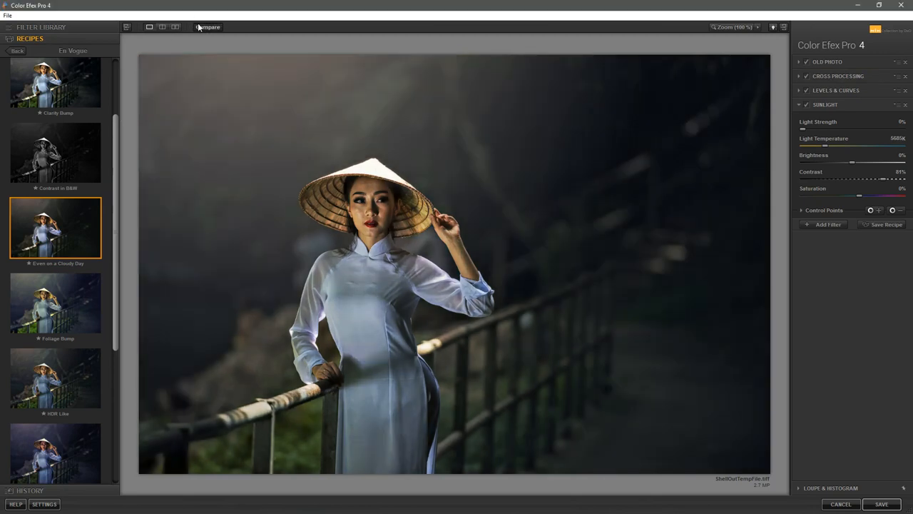
Apply a sample recipe combining tonal contrast, brilliance/warmth and pro contrast to the portrait.
click(208, 26)
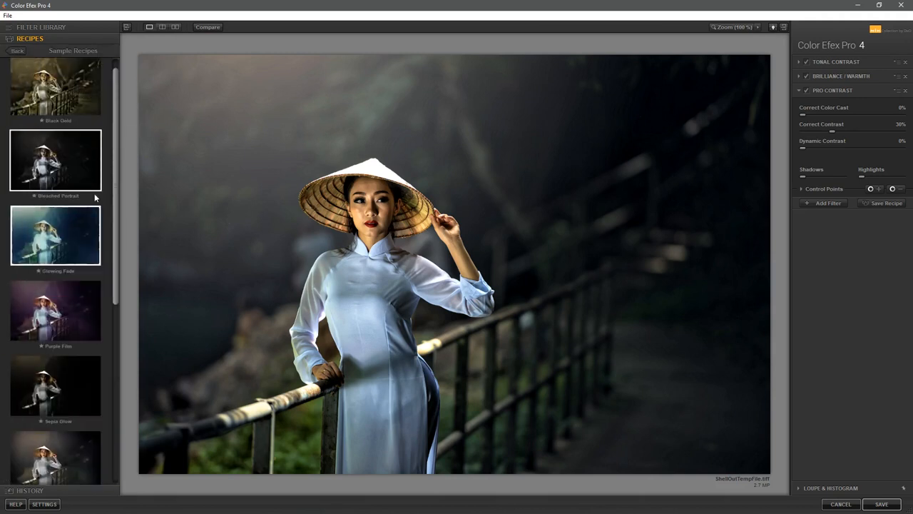
Try the Purple Film recipe, then switch the Recipes list to another category.
scroll(down, 3)
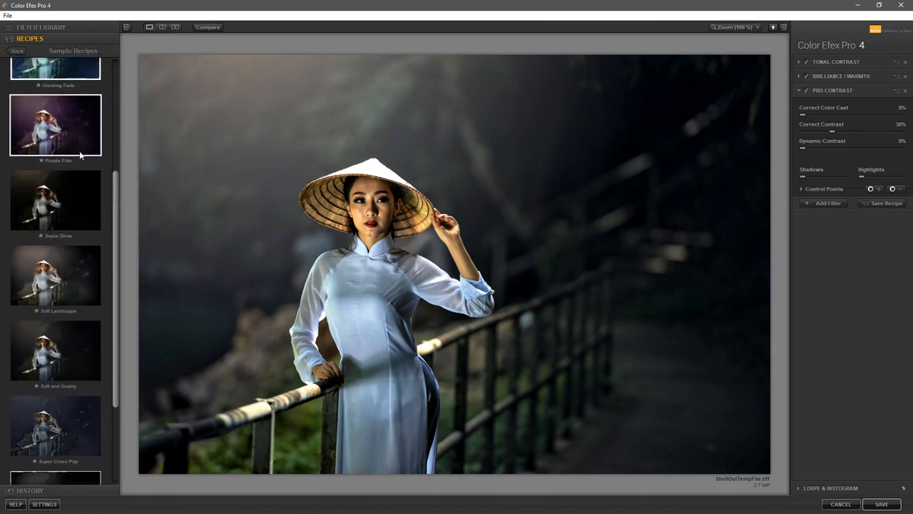
click(54, 126)
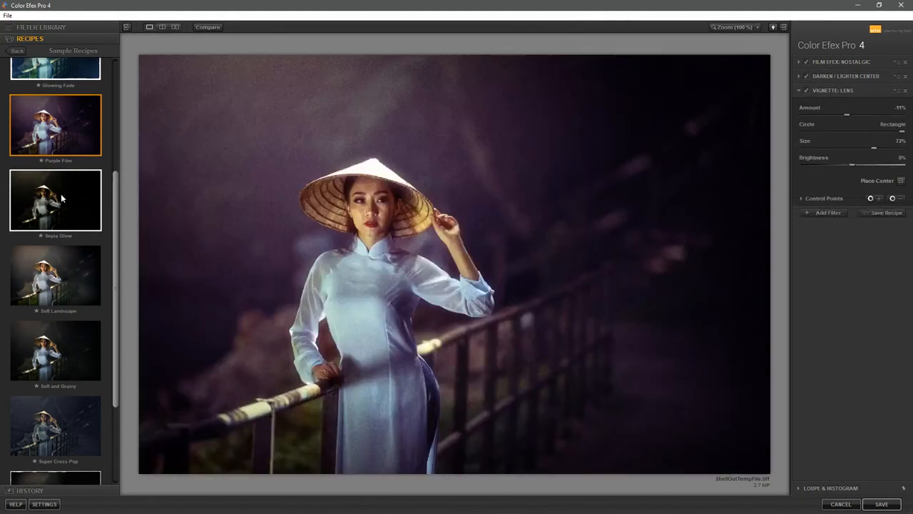
click(56, 200)
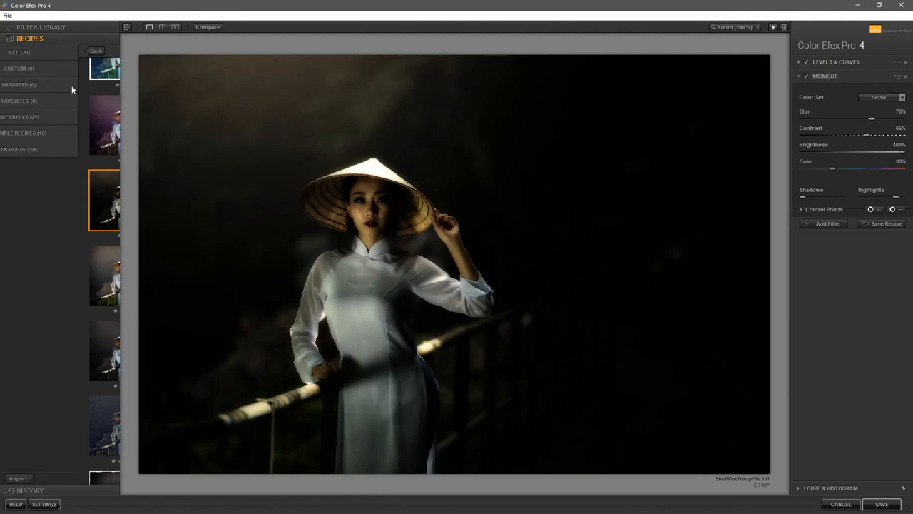
click(20, 150)
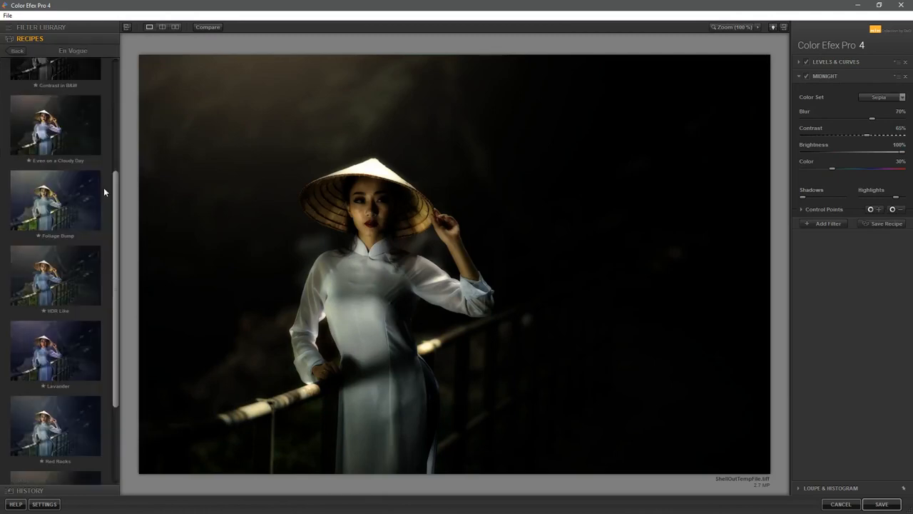
Preview another recipe from that category, then finish with Clarity Bump applied to the portrait.
scroll(down, 3)
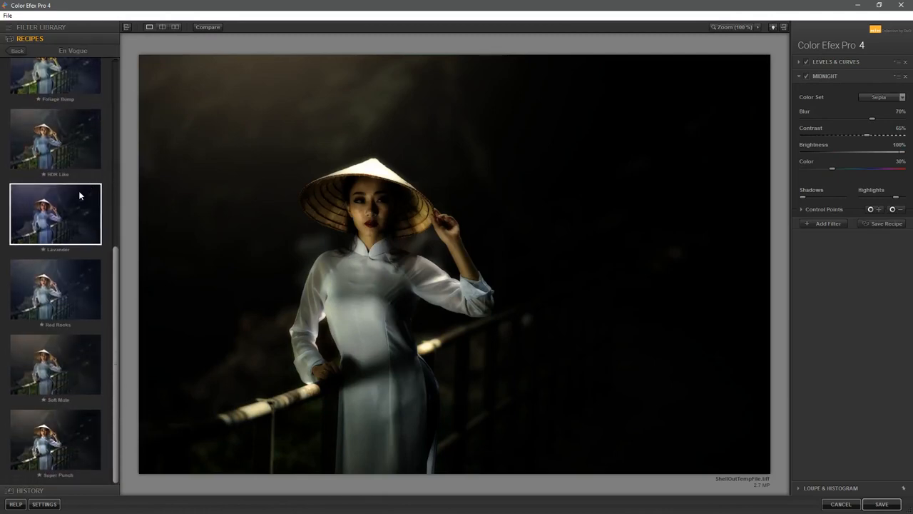
click(54, 214)
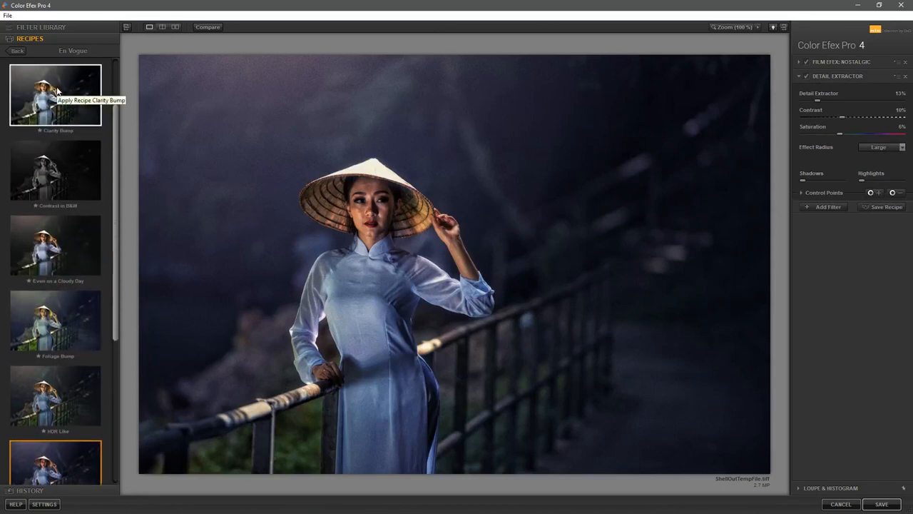
click(54, 94)
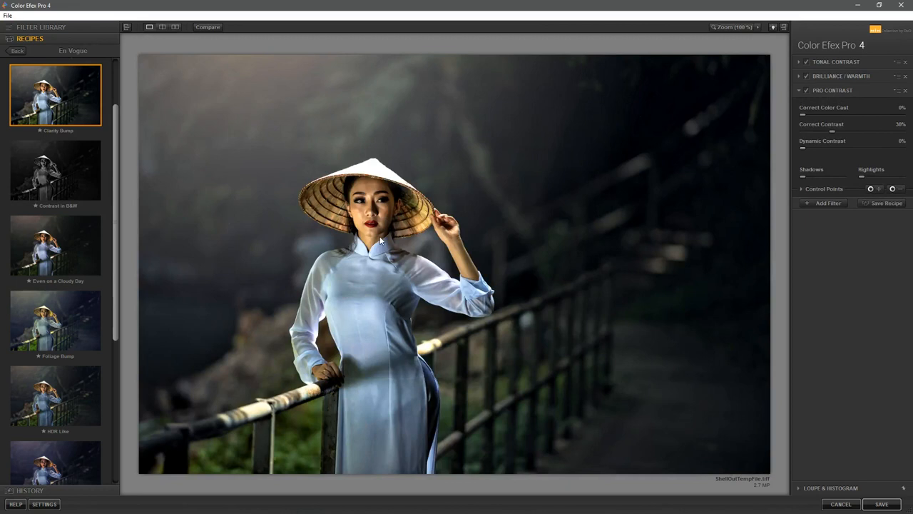
mouse_move(419, 238)
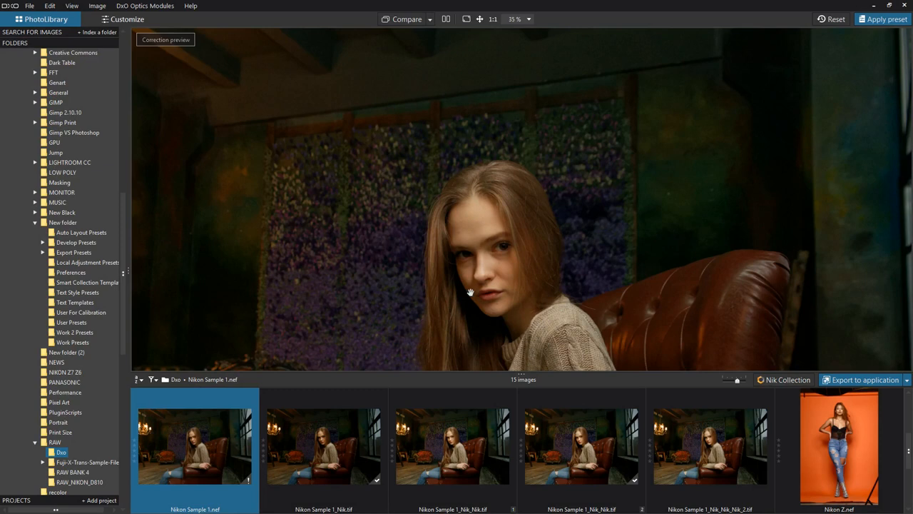
mouse_move(457, 251)
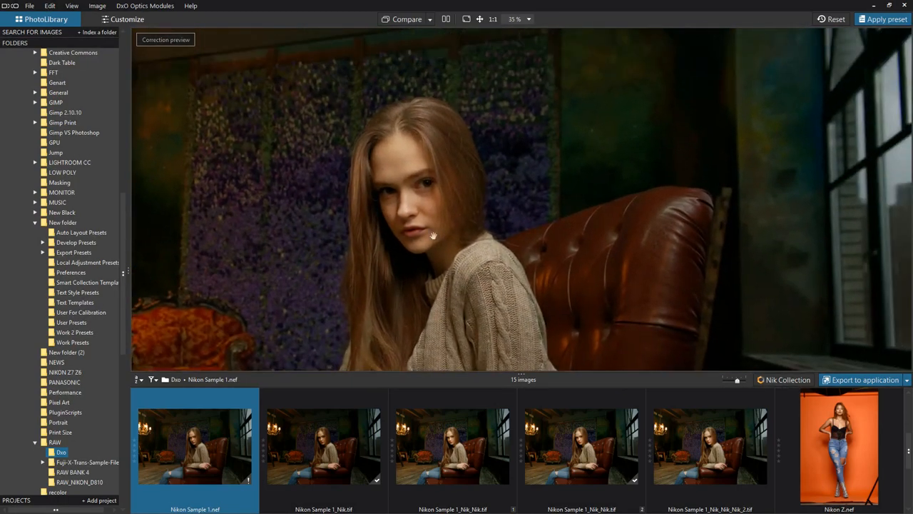
Show the DxO Optics Modules menu commands over the armchair portrait in PhotoLibrary.
click(145, 6)
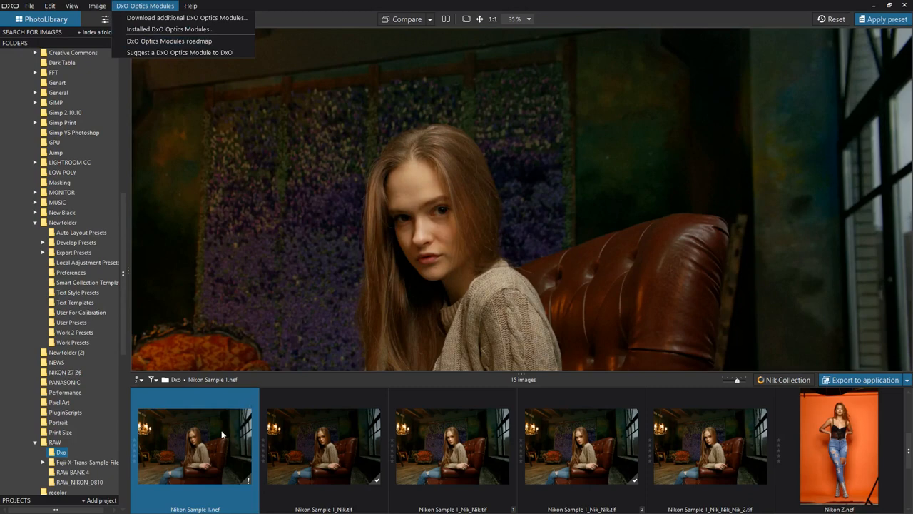
Switch the portrait to Customize and bring up the installed DxO Optics Modules list.
click(127, 20)
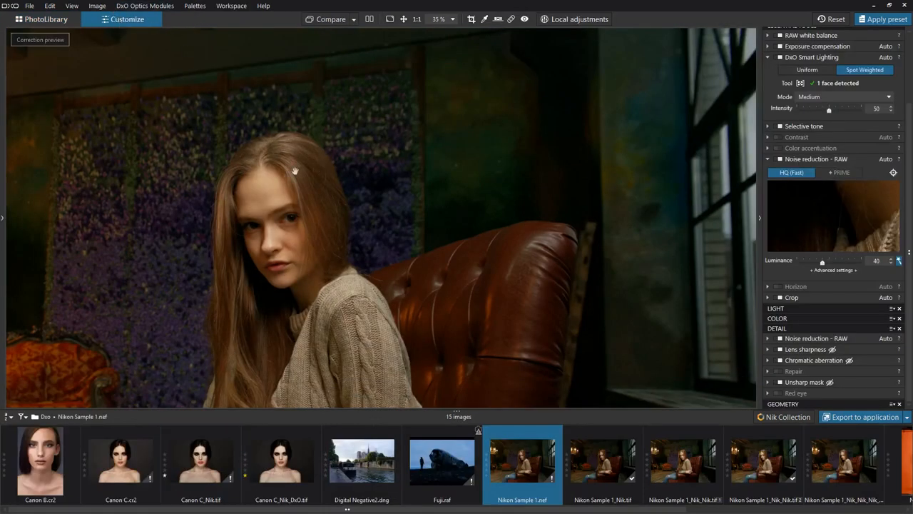
mouse_move(305, 177)
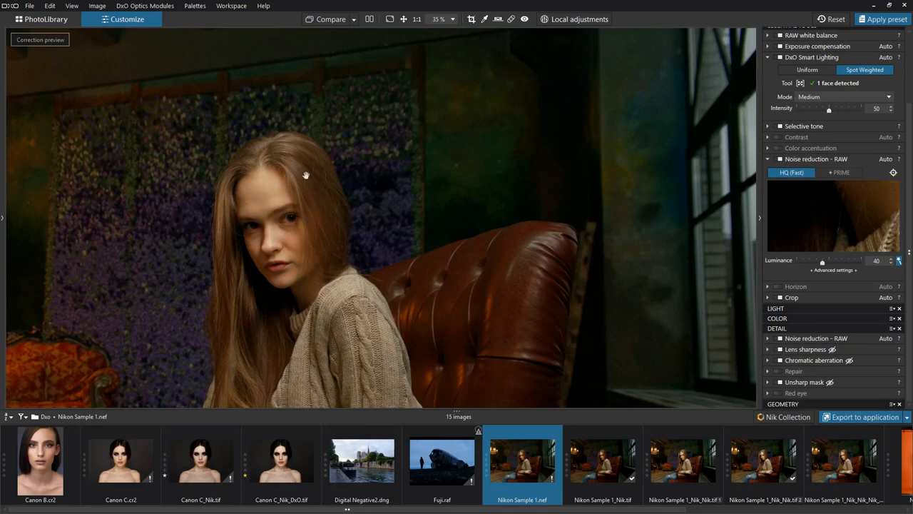
mouse_move(750, 225)
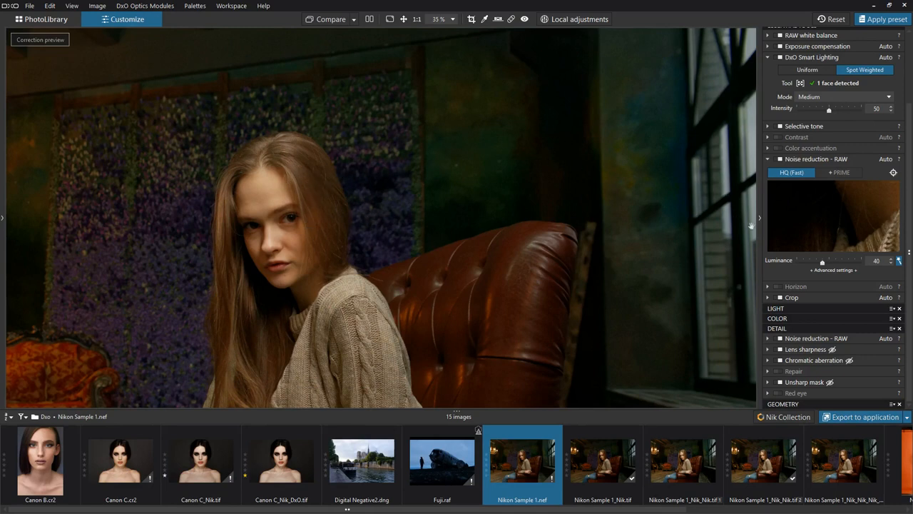
click(145, 6)
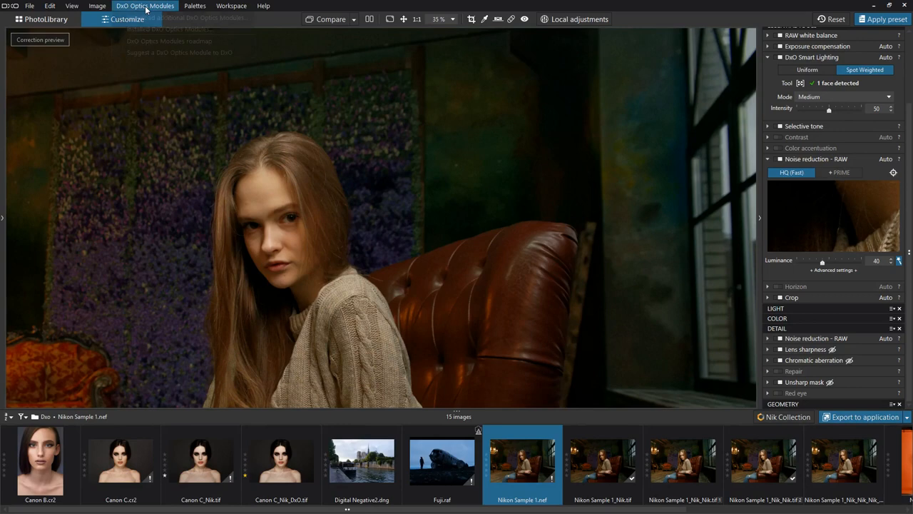
mouse_move(169, 28)
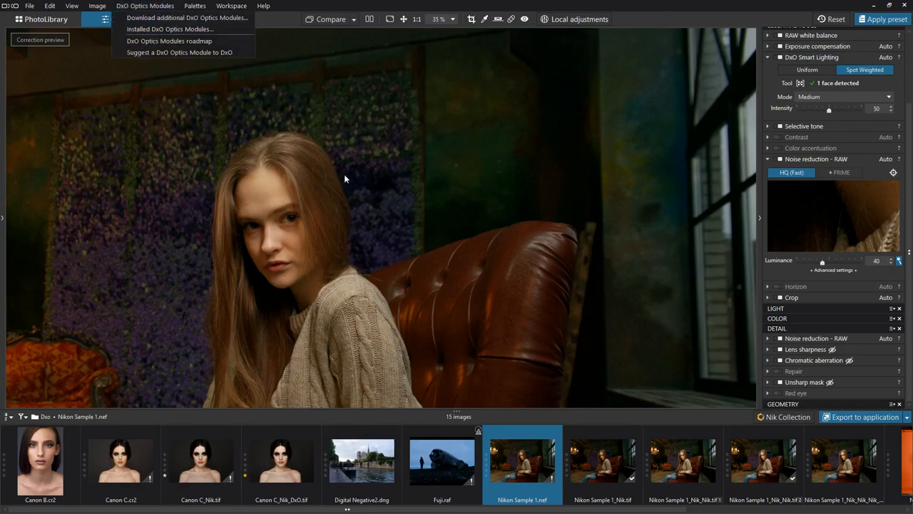
click(168, 28)
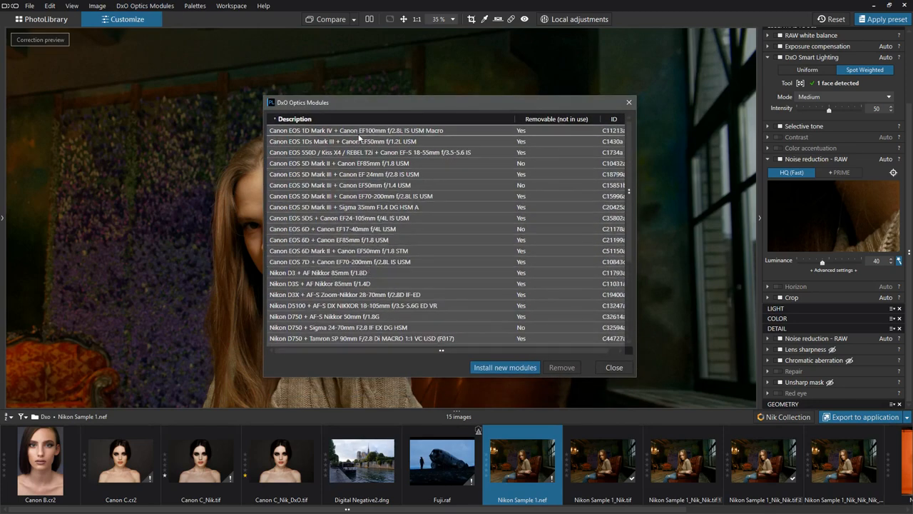
Browse the installed modules sorted by the Removable column.
scroll(down, 3)
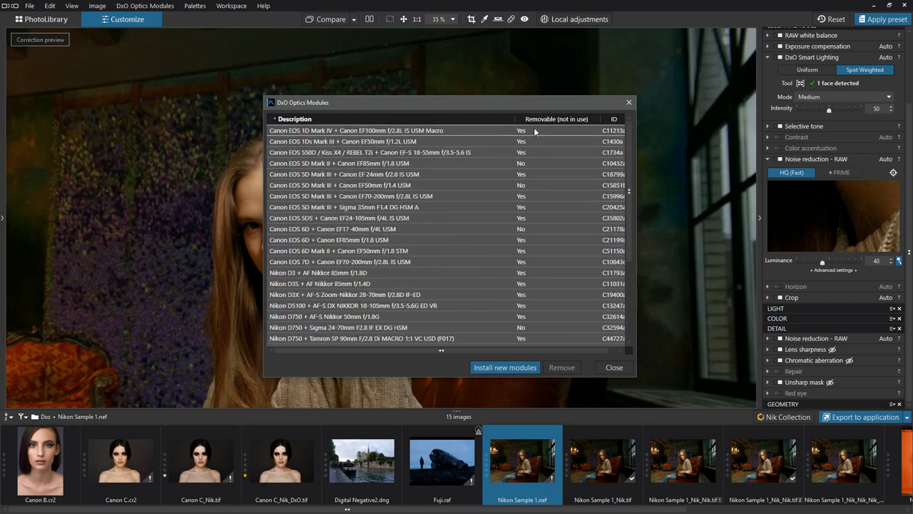
click(556, 119)
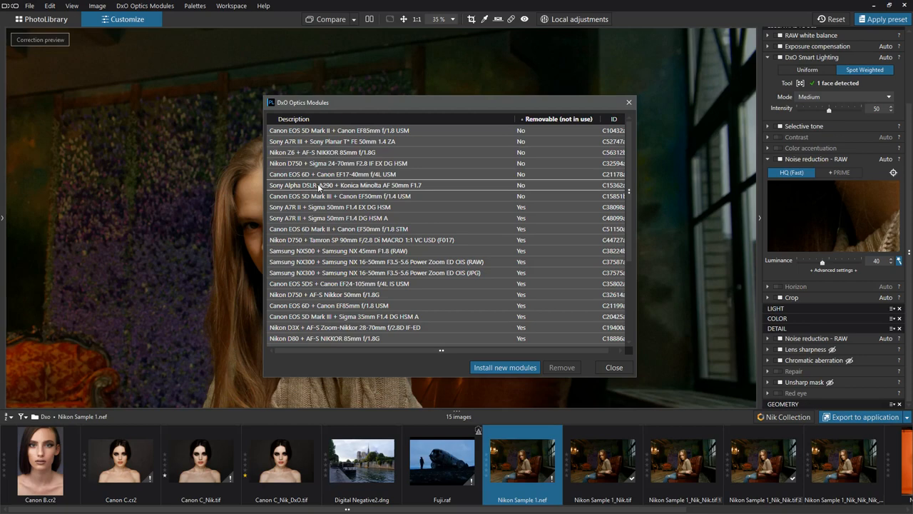
scroll(down, 3)
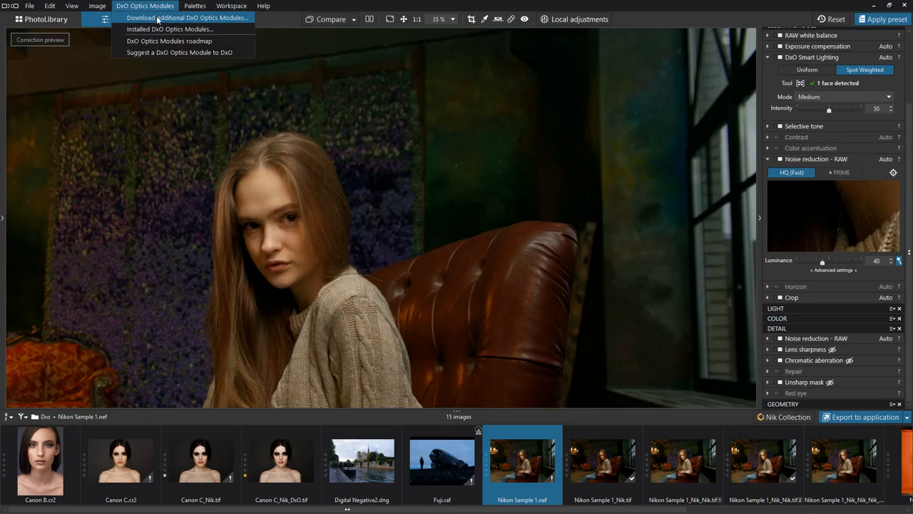
In the optics module installer, choose the Panasonic S1R camera body and continue to its lenses.
click(188, 17)
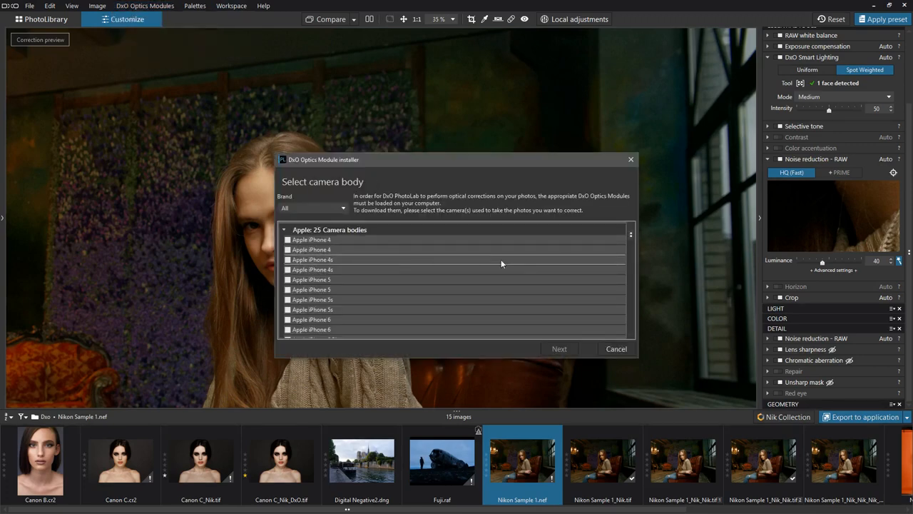
scroll(down, 3)
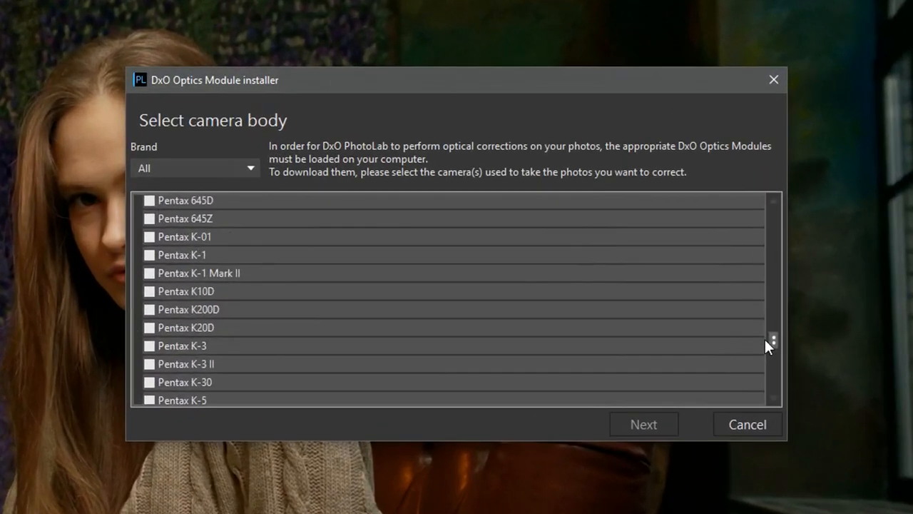
scroll(down, 3)
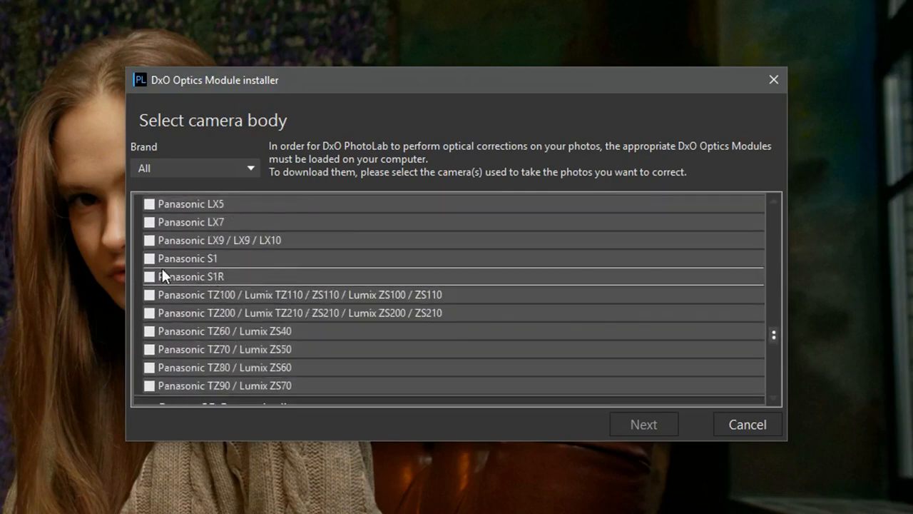
click(150, 277)
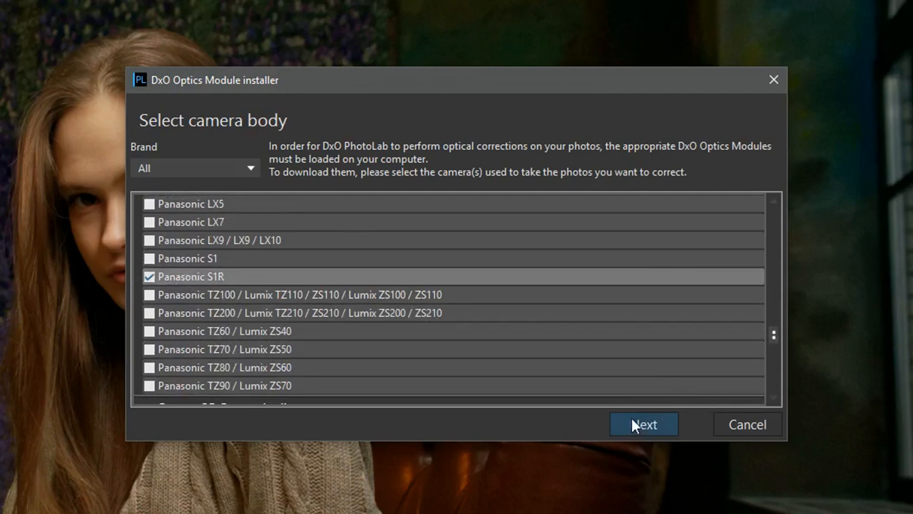
click(642, 424)
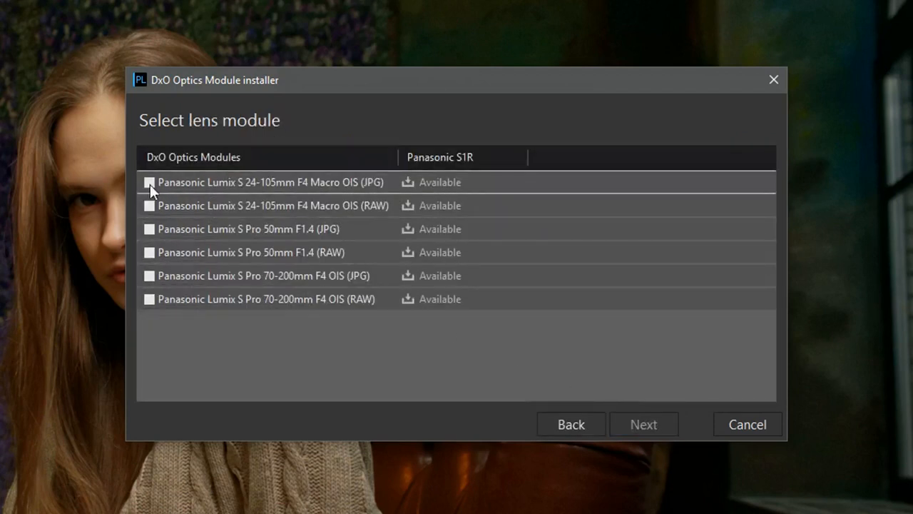
mouse_move(394, 197)
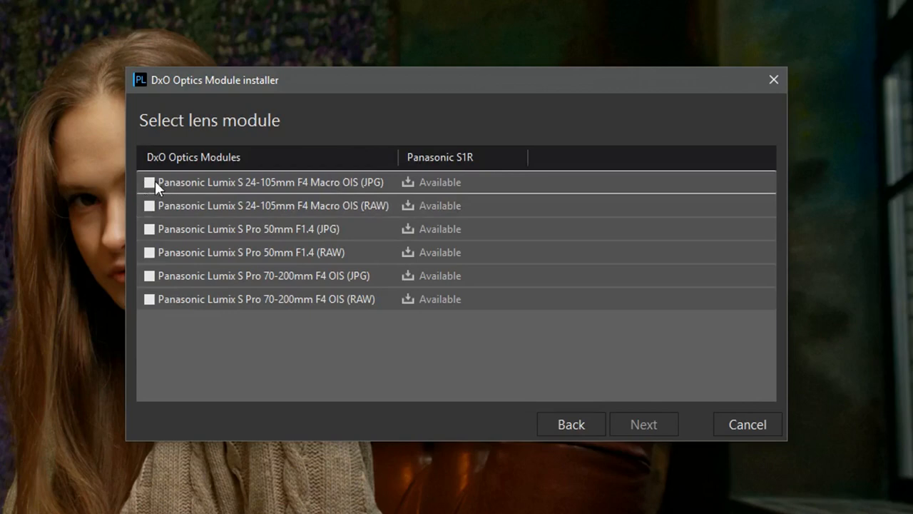
Download the Lumix S 24-105mm F4 Macro OIS modules and confirm the installation success.
click(148, 183)
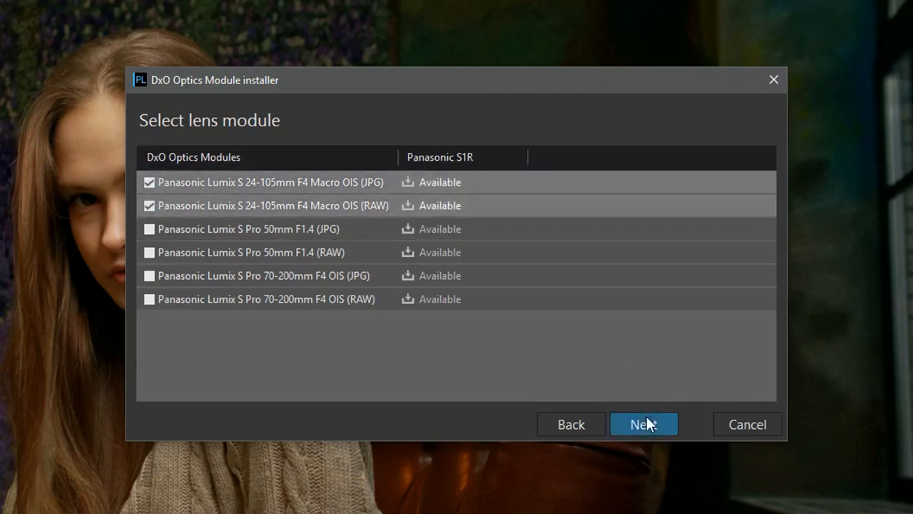
click(642, 423)
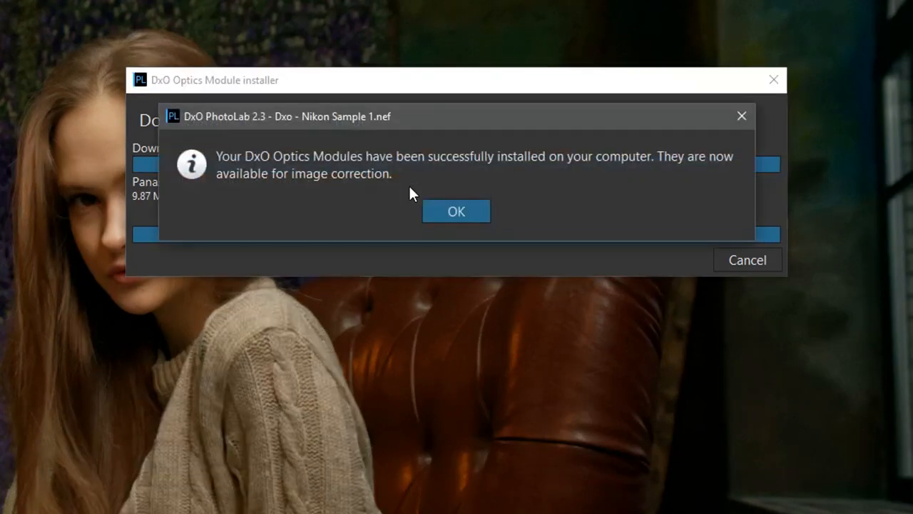
click(456, 211)
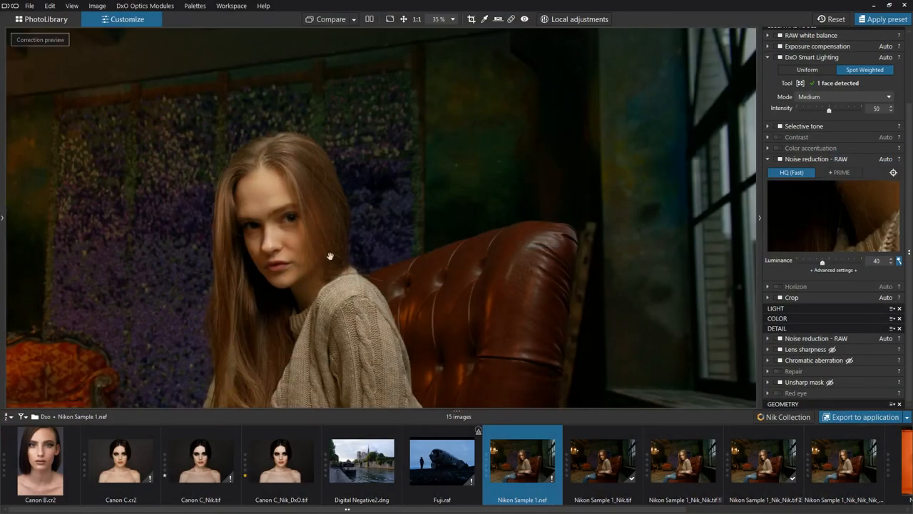
mouse_move(351, 250)
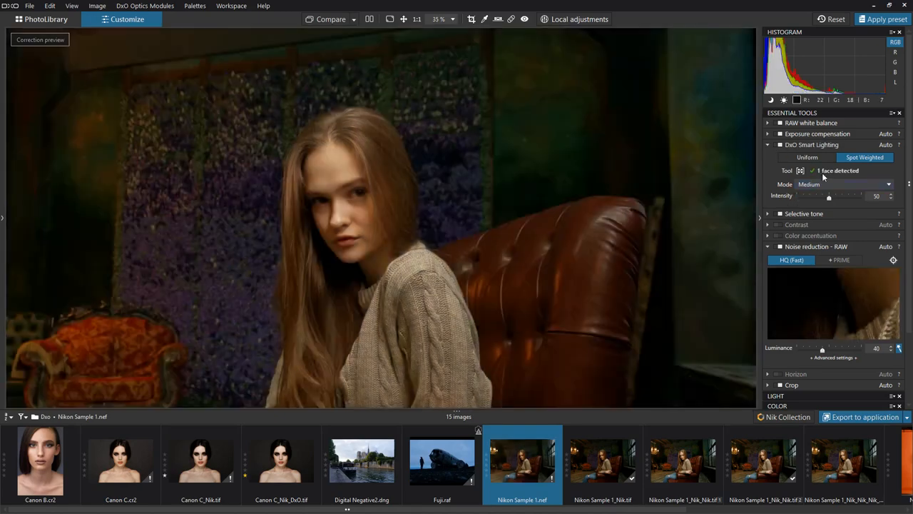
mouse_move(291, 208)
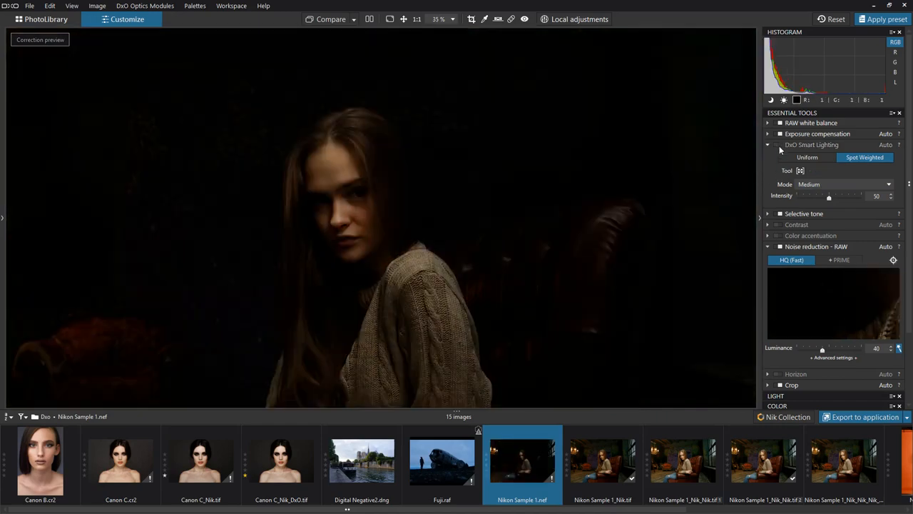
click(865, 157)
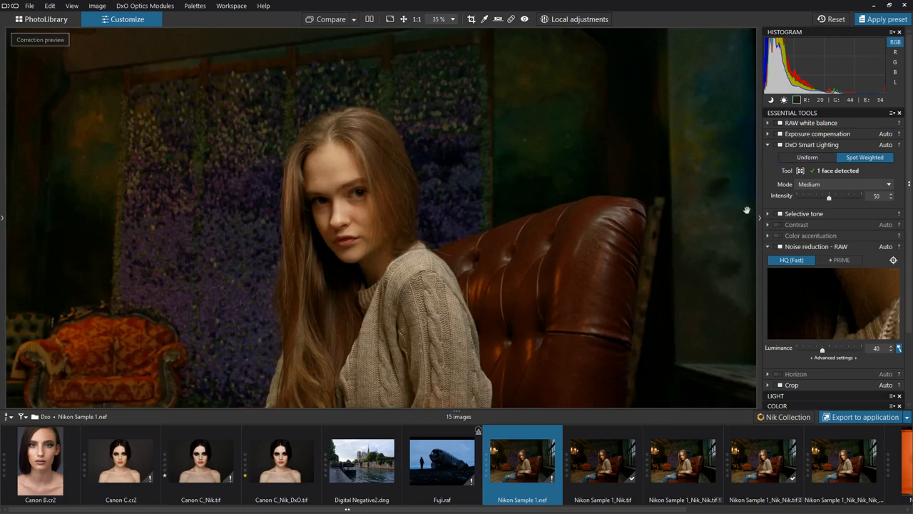
Zoom to 100% on the model's face to judge noise reduction, then select the Fuji.raf thumbnail.
click(439, 20)
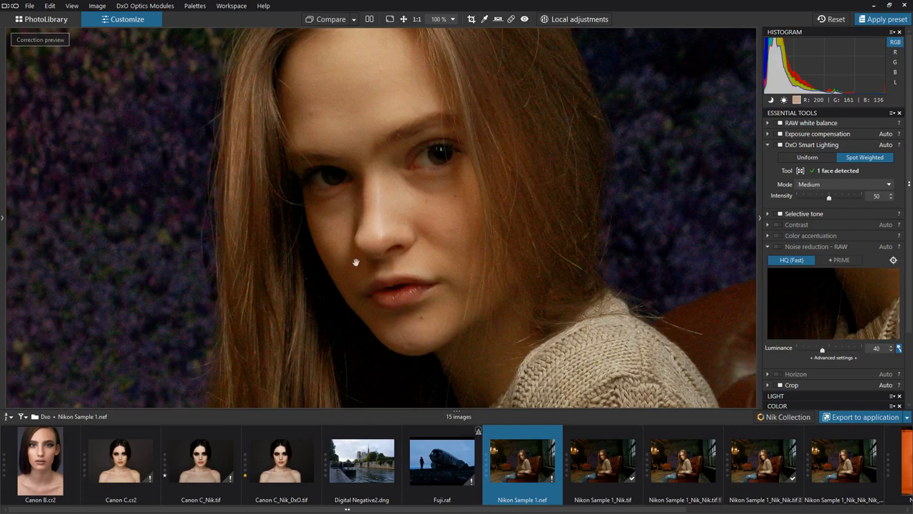
mouse_move(754, 240)
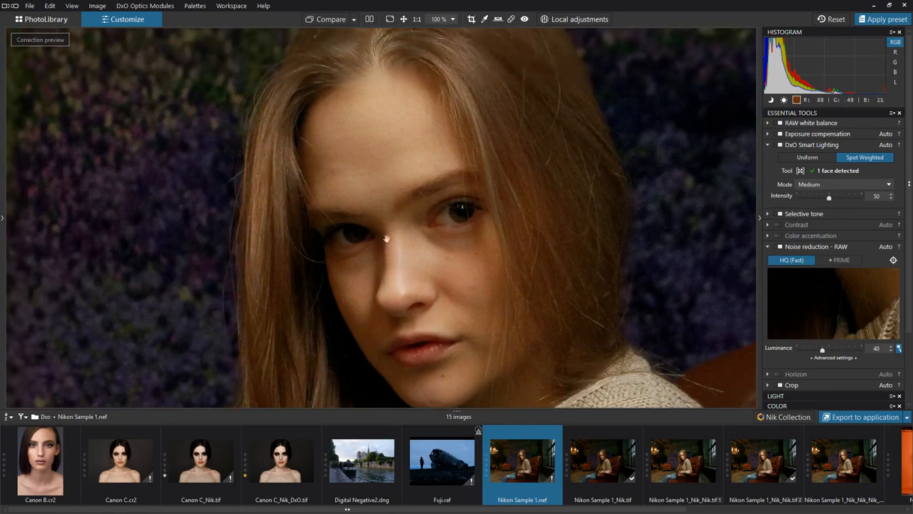
click(443, 460)
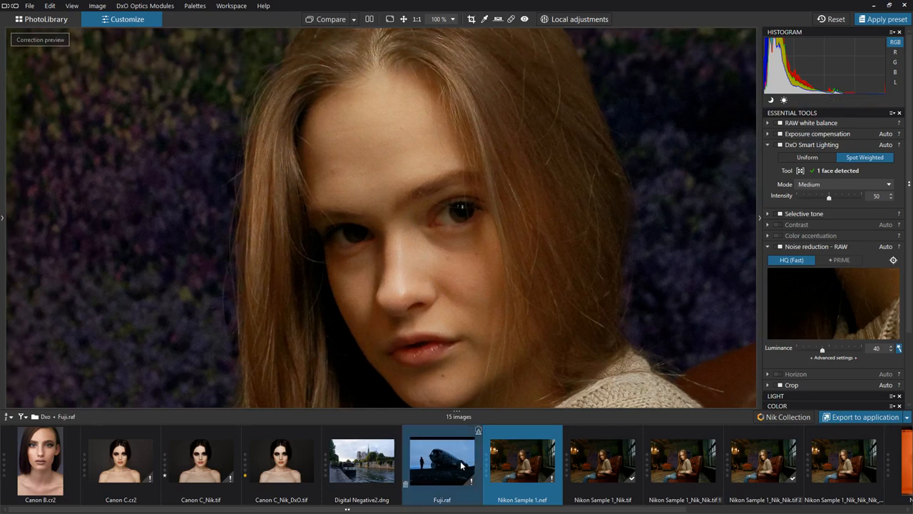
Open Fuji.raf to see the unsupported-camera message, then select the Canon C_Nik.tif thumbnail.
click(442, 459)
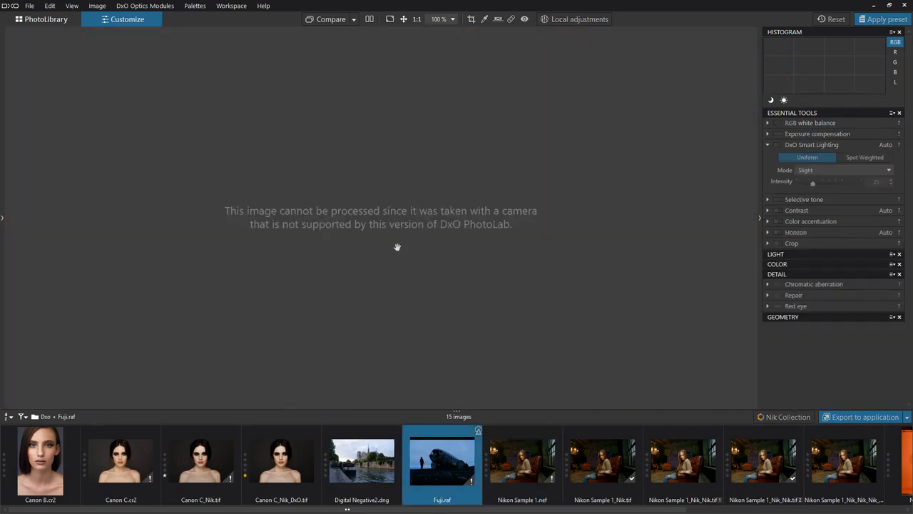
mouse_move(385, 244)
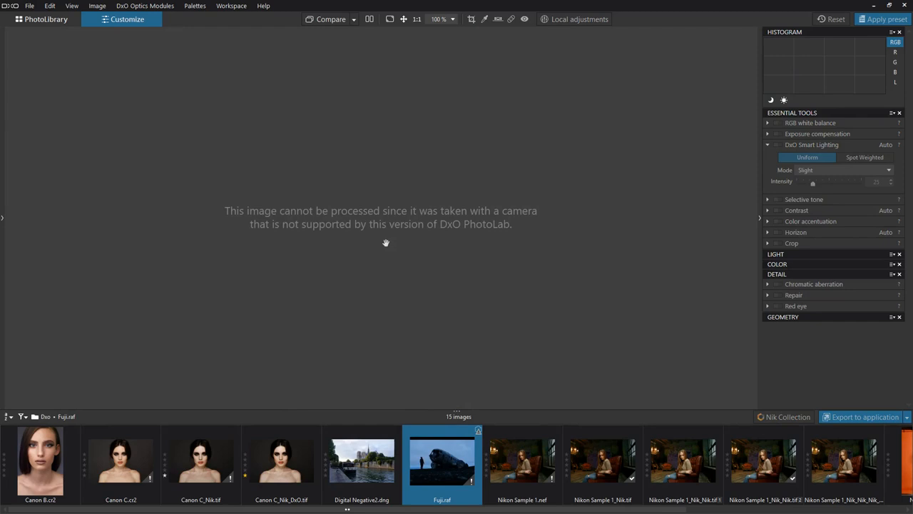
mouse_move(388, 273)
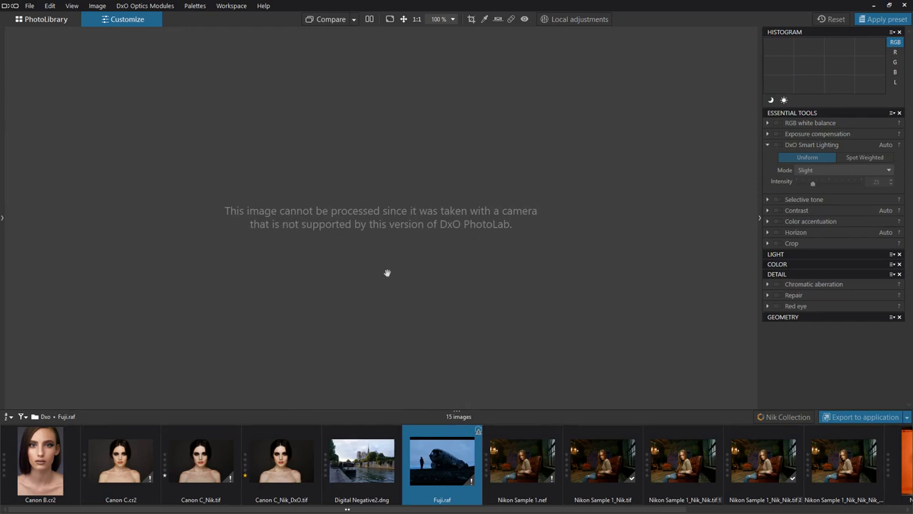
mouse_move(360, 405)
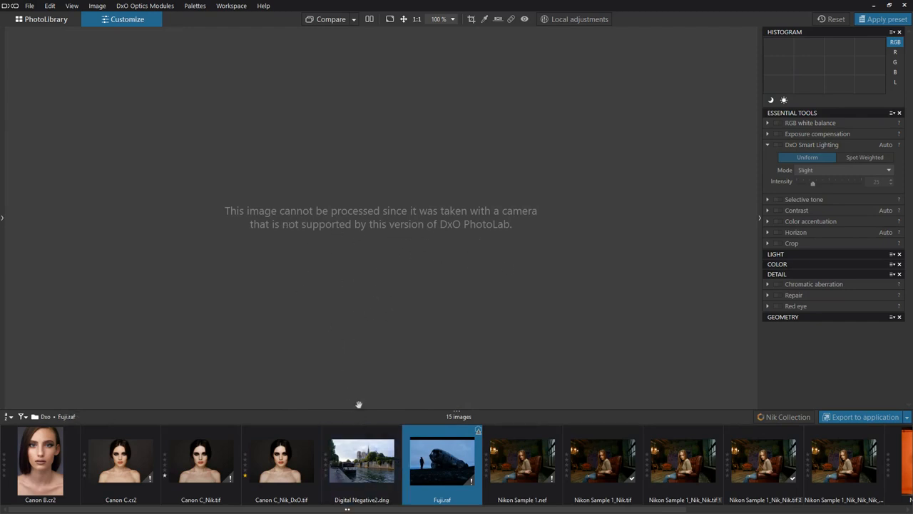
click(200, 459)
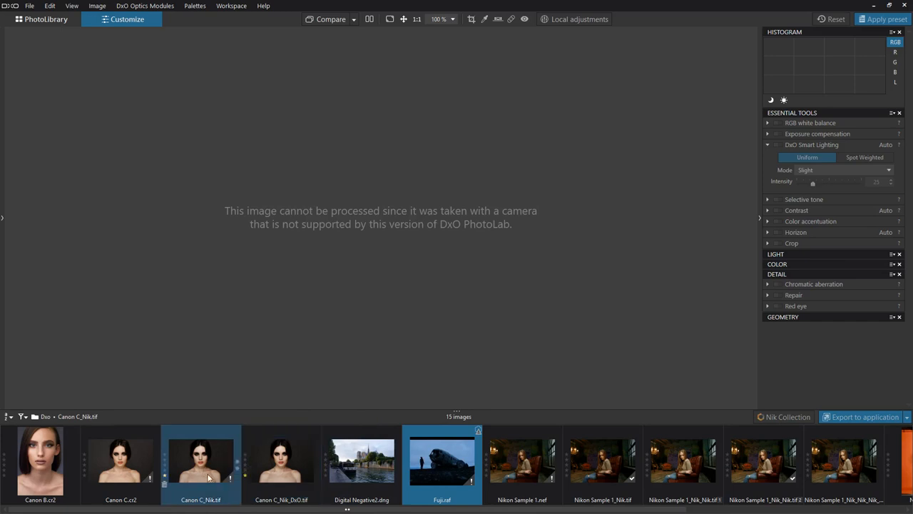
Open the Canon C_Nik.tif close-up eye portrait for editing with the Nik Collection plugin chooser.
click(200, 460)
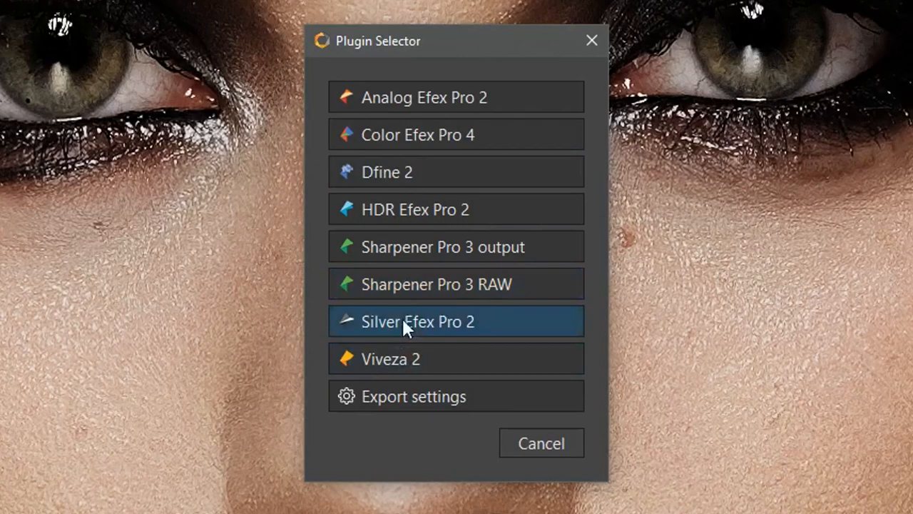
mouse_move(414, 392)
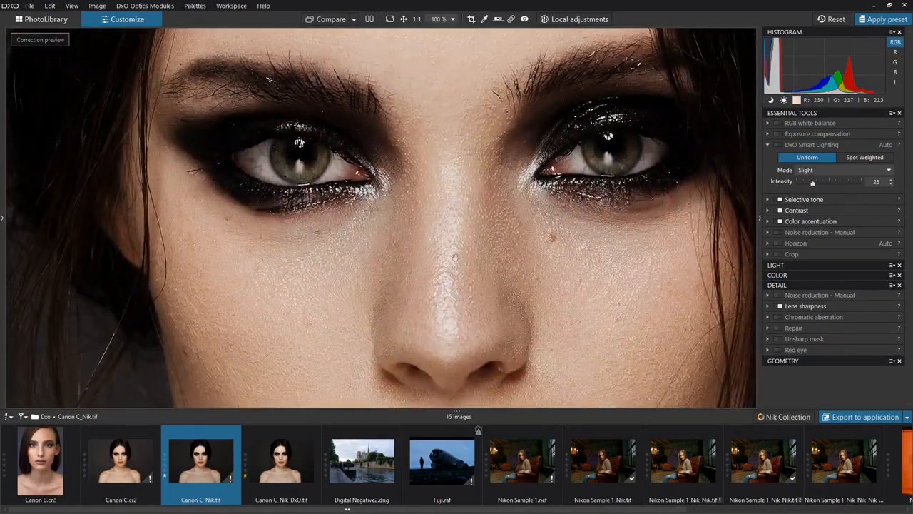
Start Local adjustments, open the edited Nikon Sample copy and list the File menu's export options.
click(331, 20)
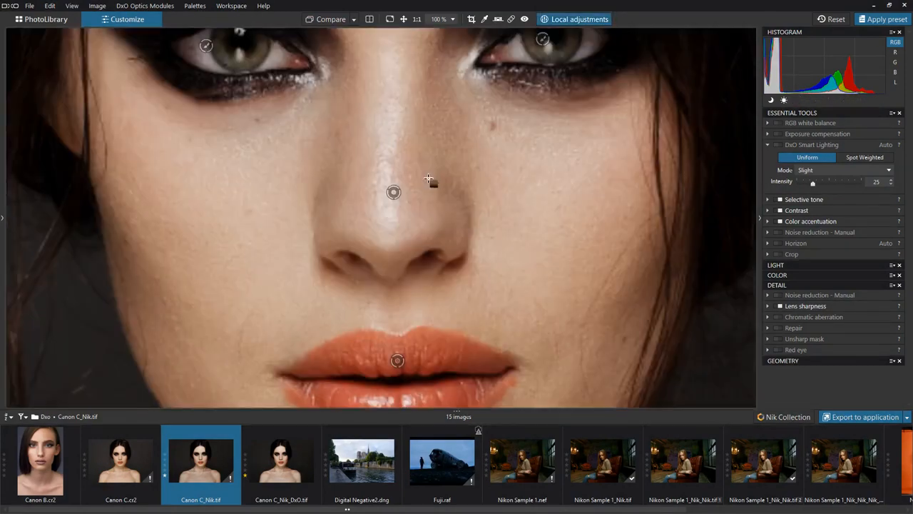
click(394, 192)
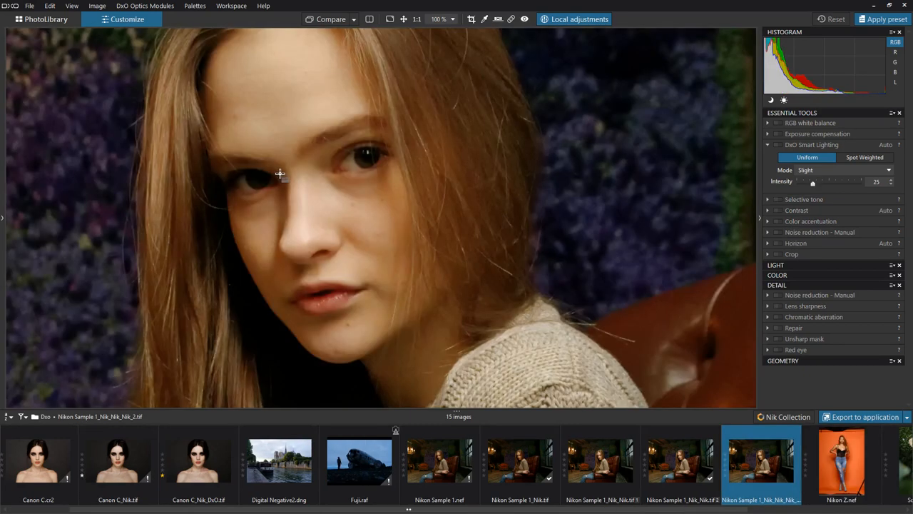
mouse_move(425, 204)
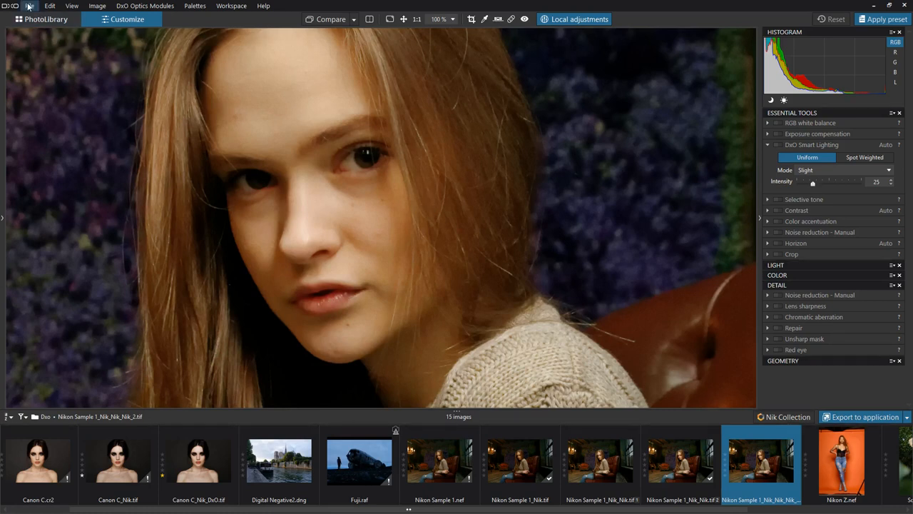
click(30, 5)
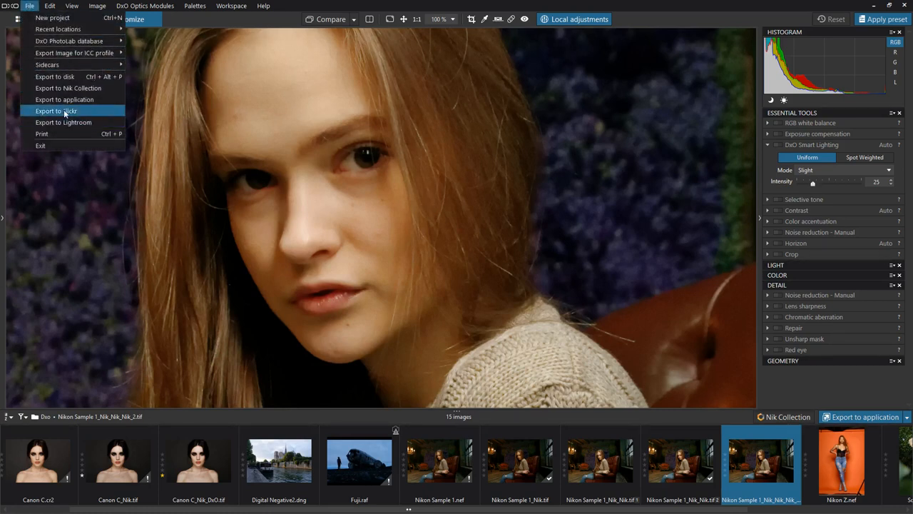
mouse_move(100, 113)
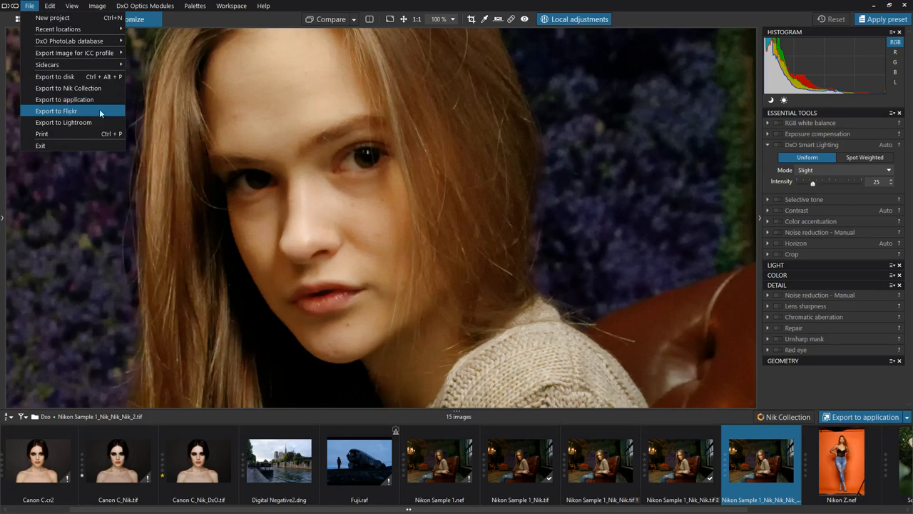
mouse_move(351, 191)
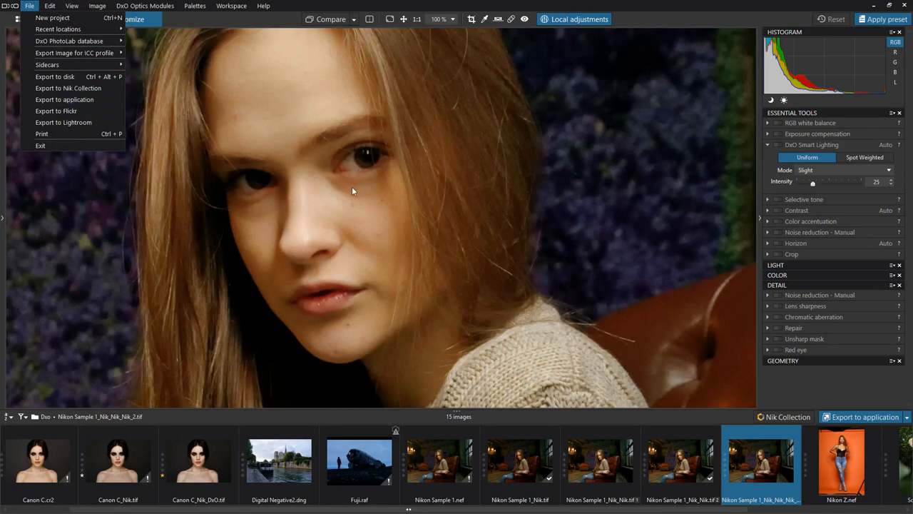